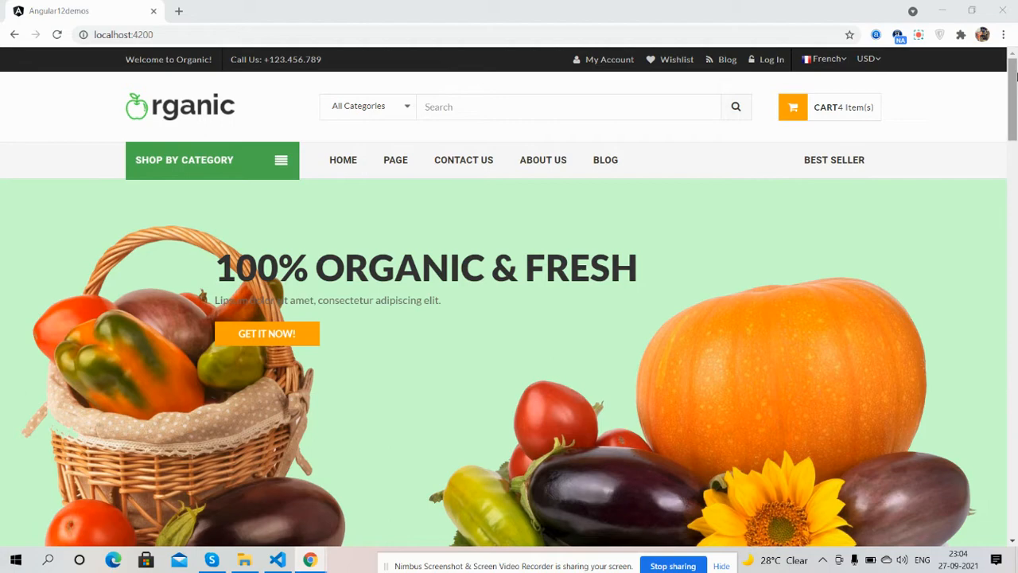
Scroll down and back through the top of the Organic store homepage.
scroll(down, 3)
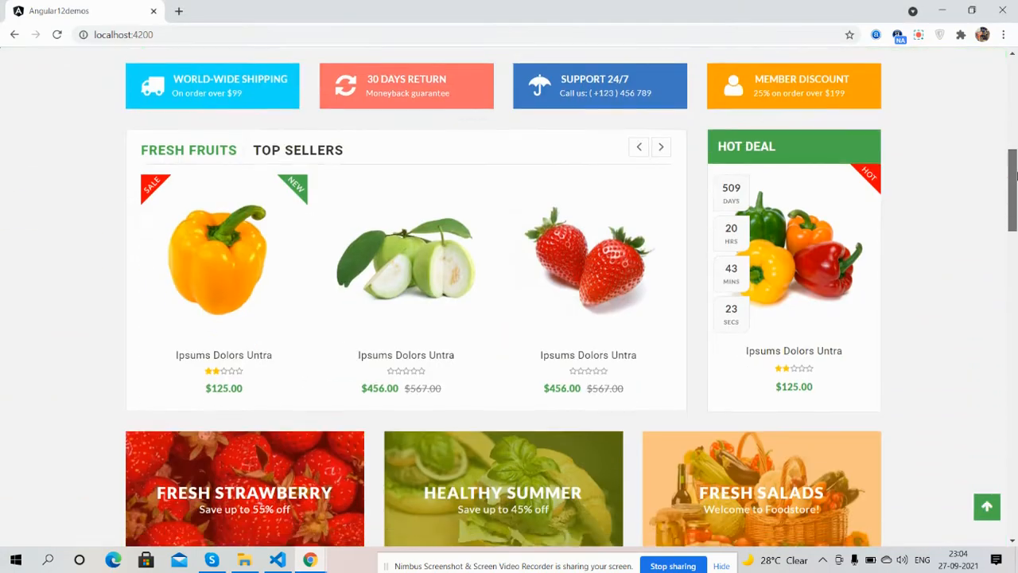
scroll(down, 3)
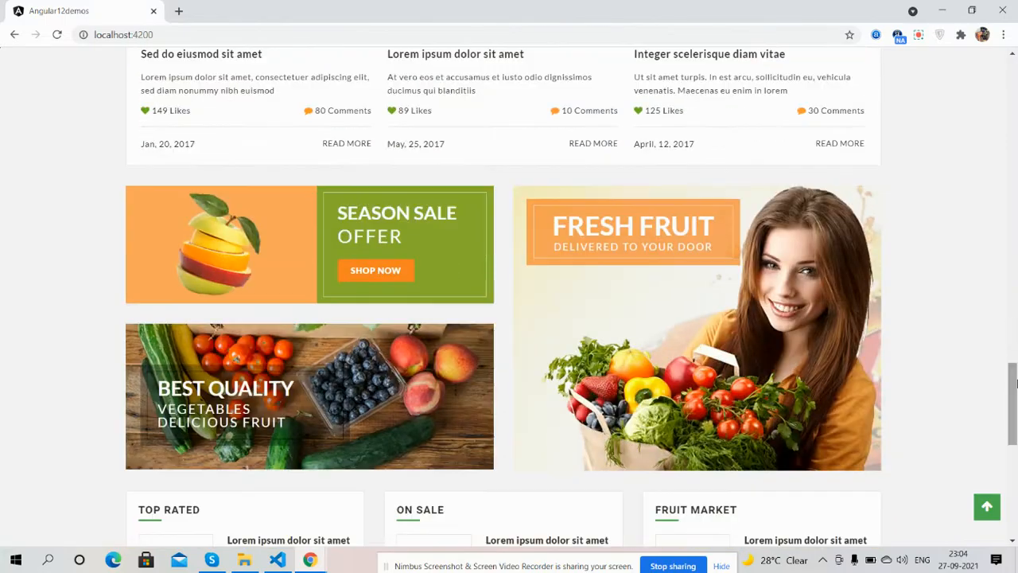
scroll(down, 3)
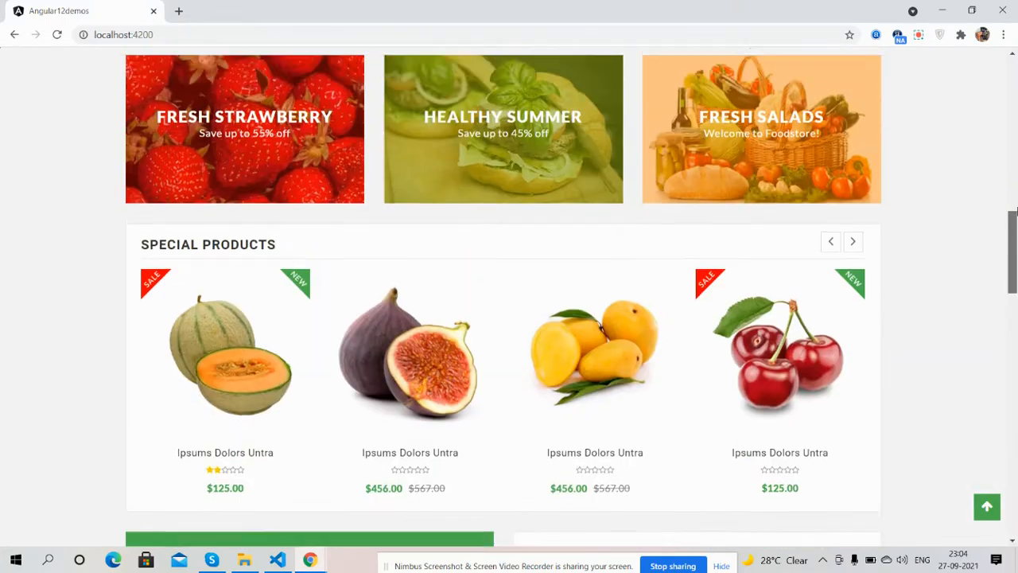
scroll(up, 3)
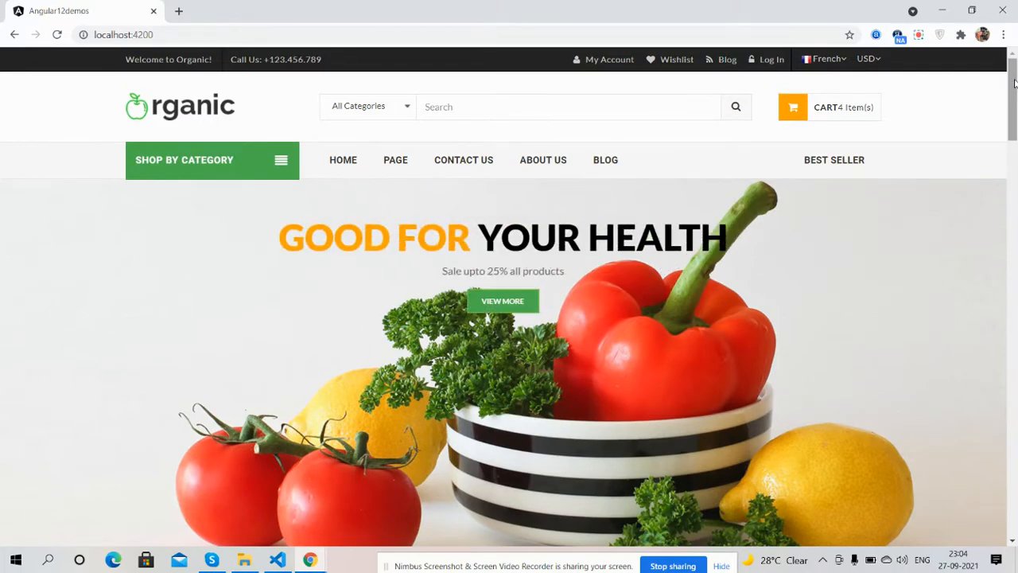
scroll(down, 3)
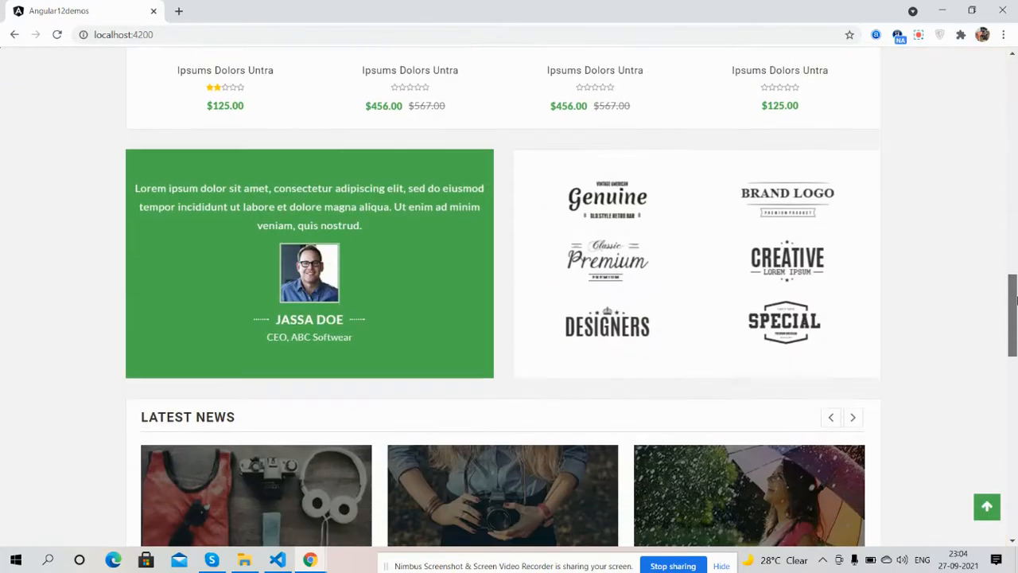
scroll(down, 3)
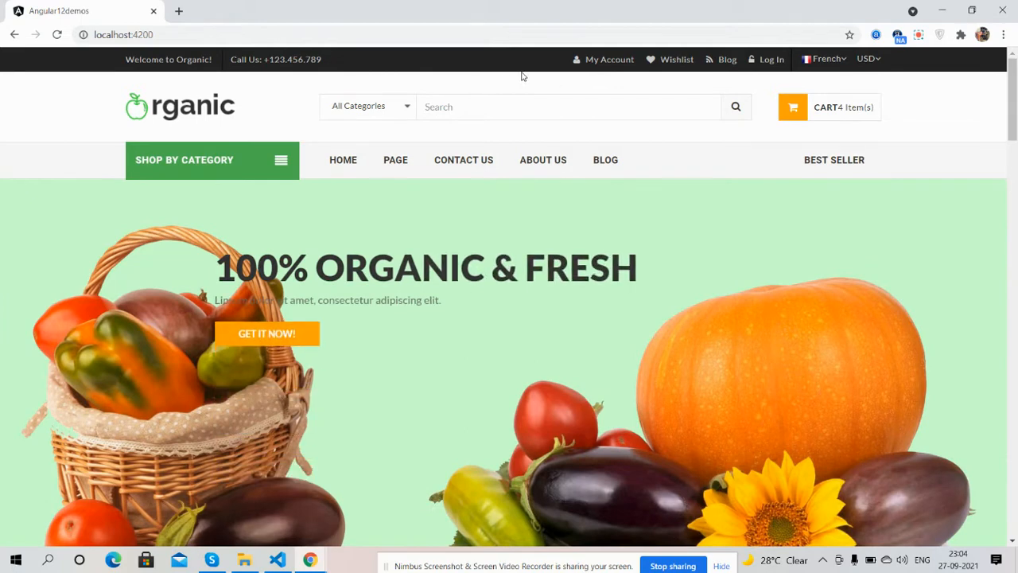
mouse_move(726, 67)
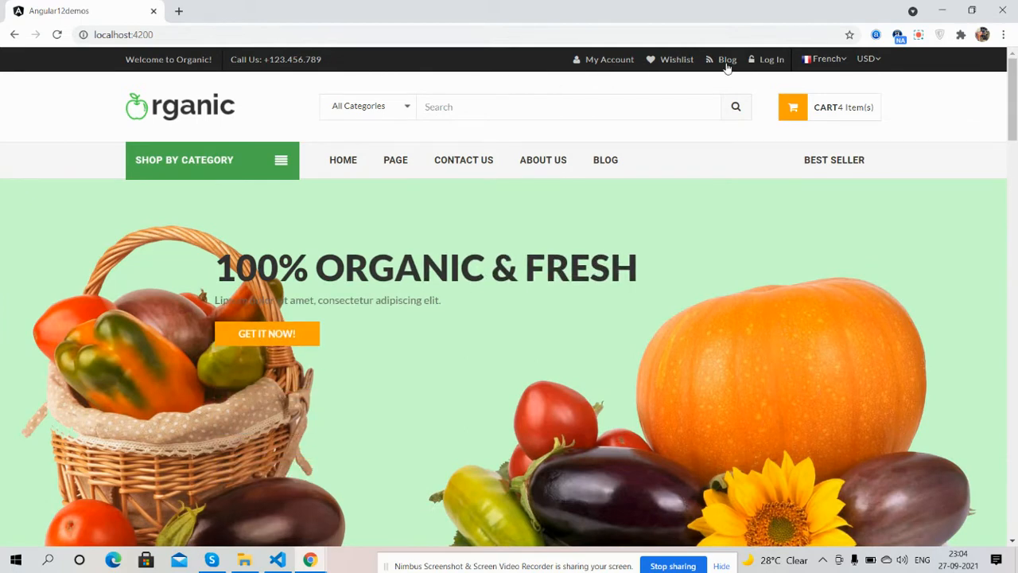
Check the header's language and currency lists, return home, and open Shop by Category.
click(824, 59)
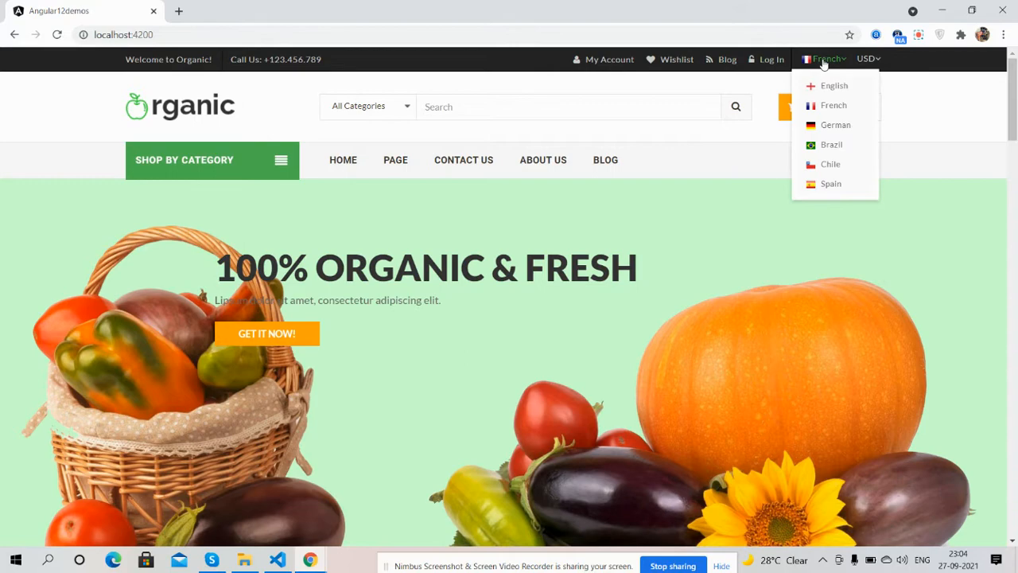
click(867, 58)
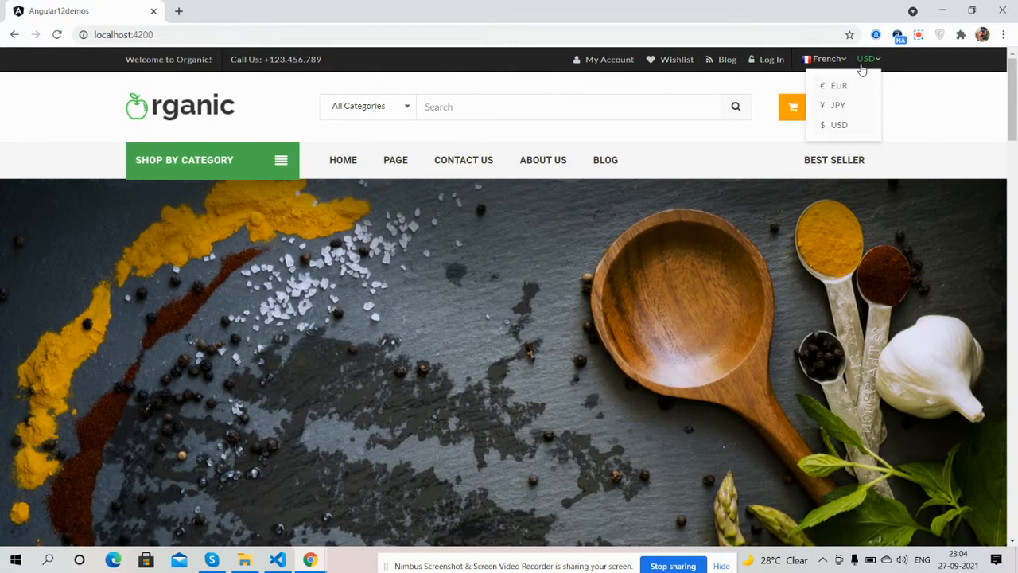
click(866, 58)
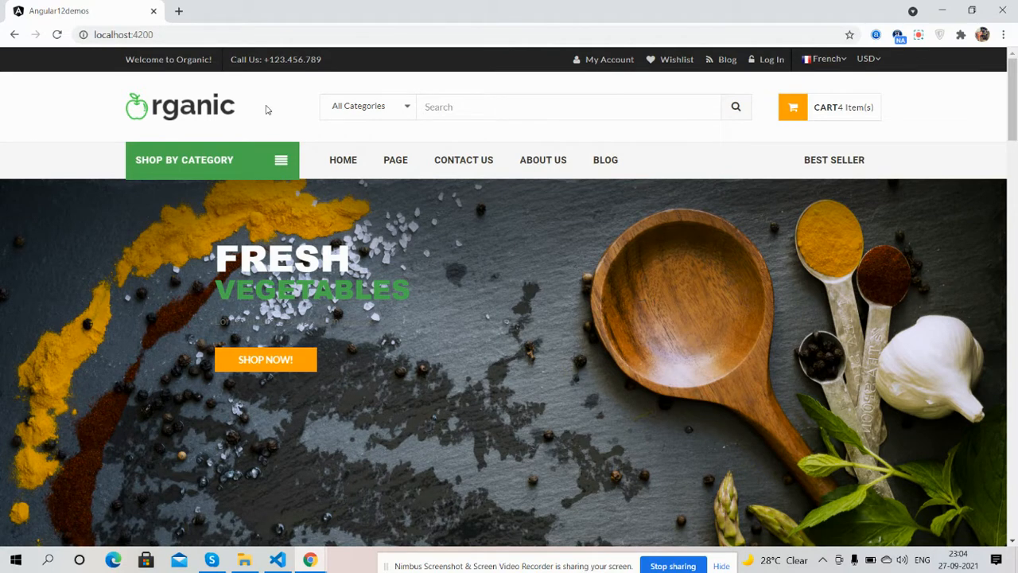
mouse_move(221, 113)
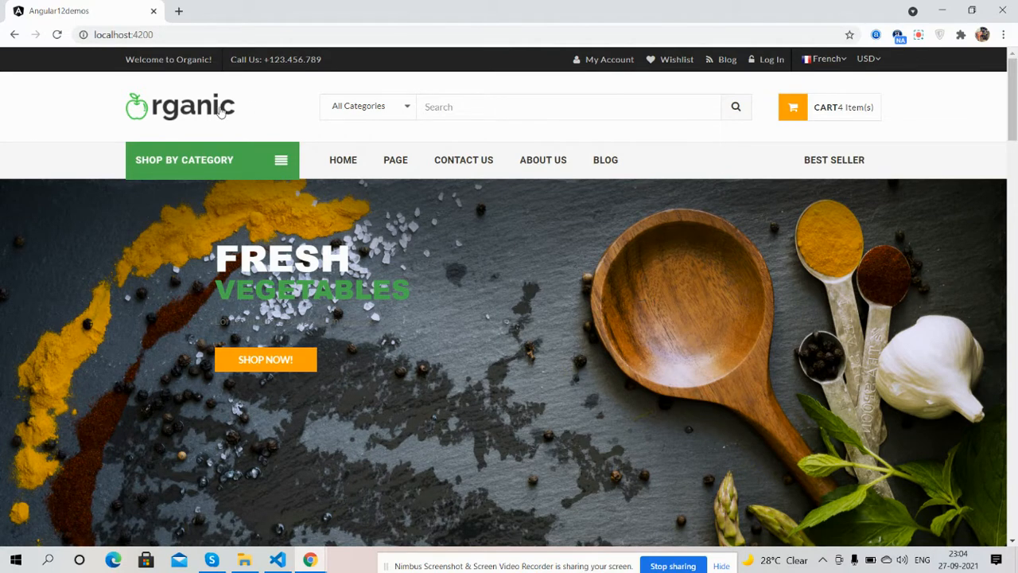
click(367, 105)
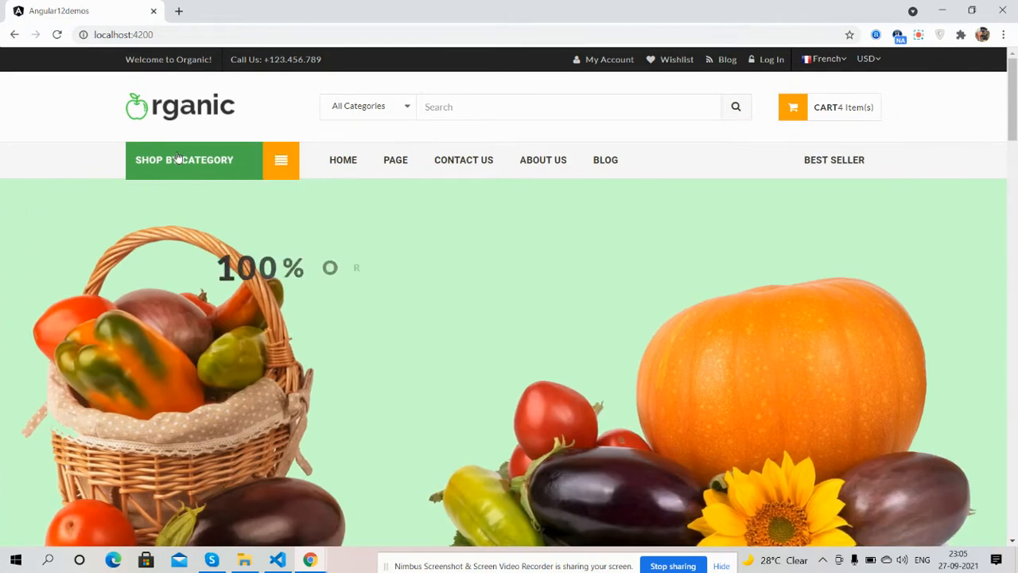
click(280, 160)
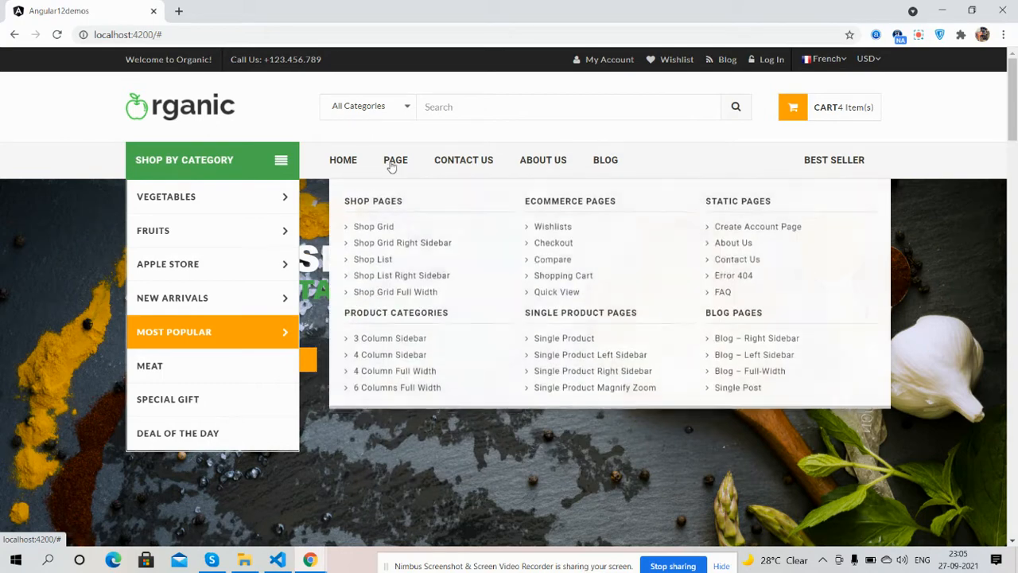
mouse_move(463, 160)
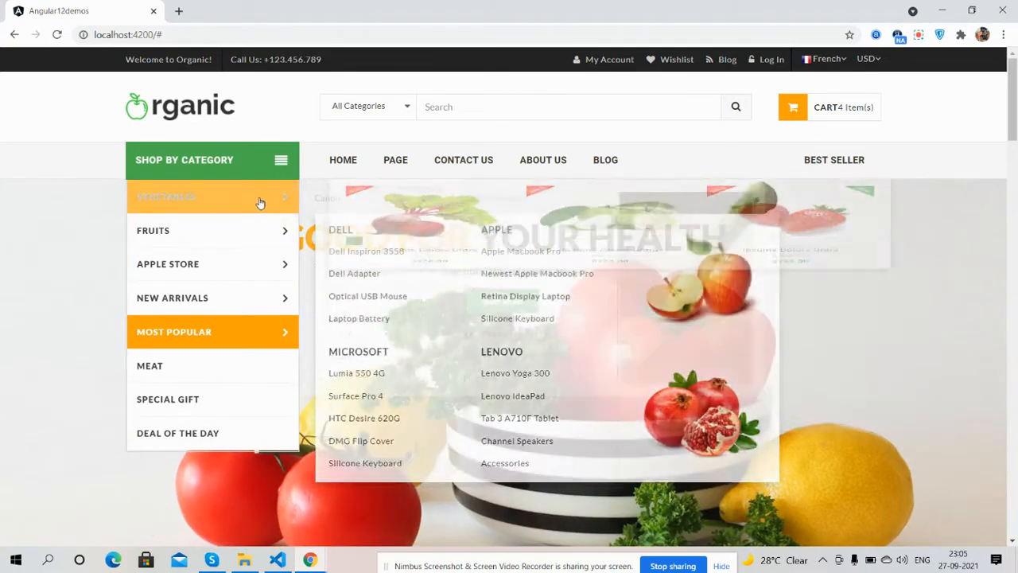
mouse_move(689, 142)
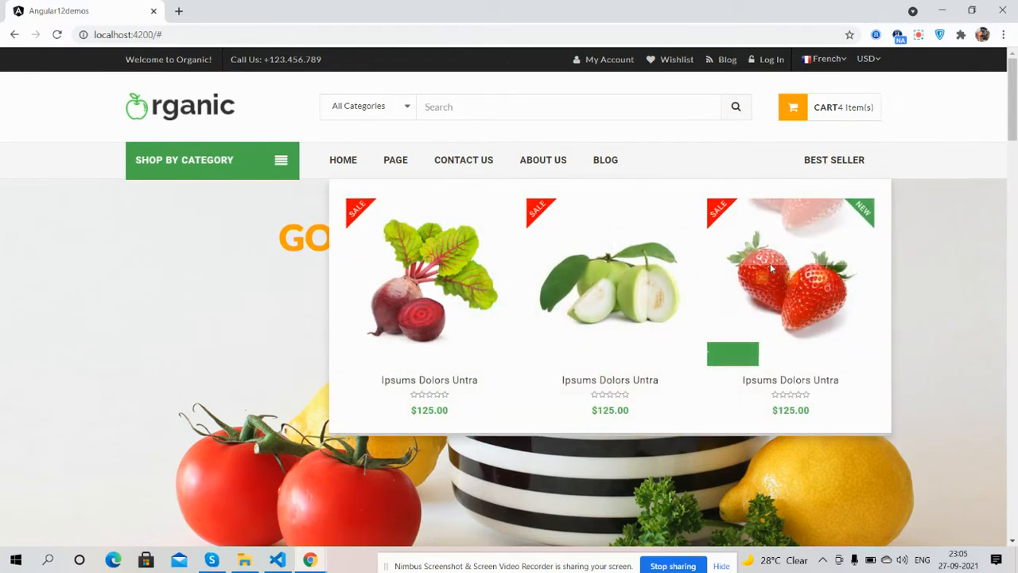
mouse_move(429, 278)
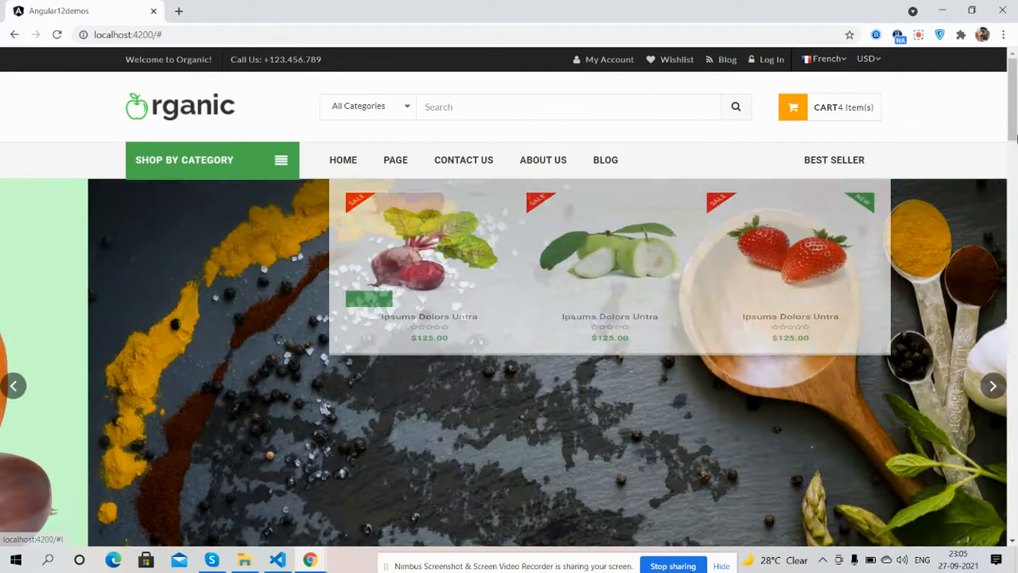
Advance the homepage banner to its next slide and scroll to Fresh Fruits.
scroll(down, 3)
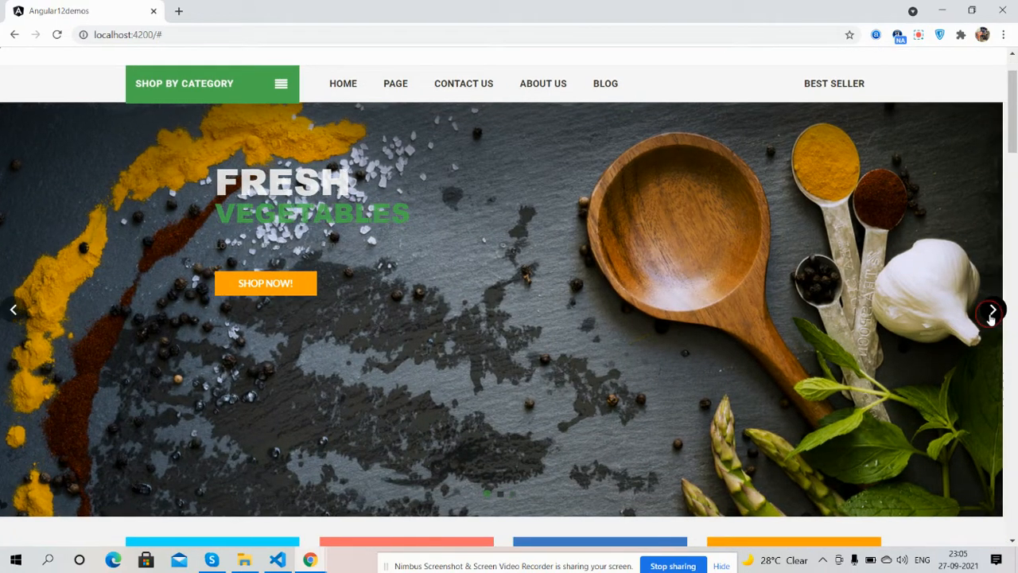
click(993, 309)
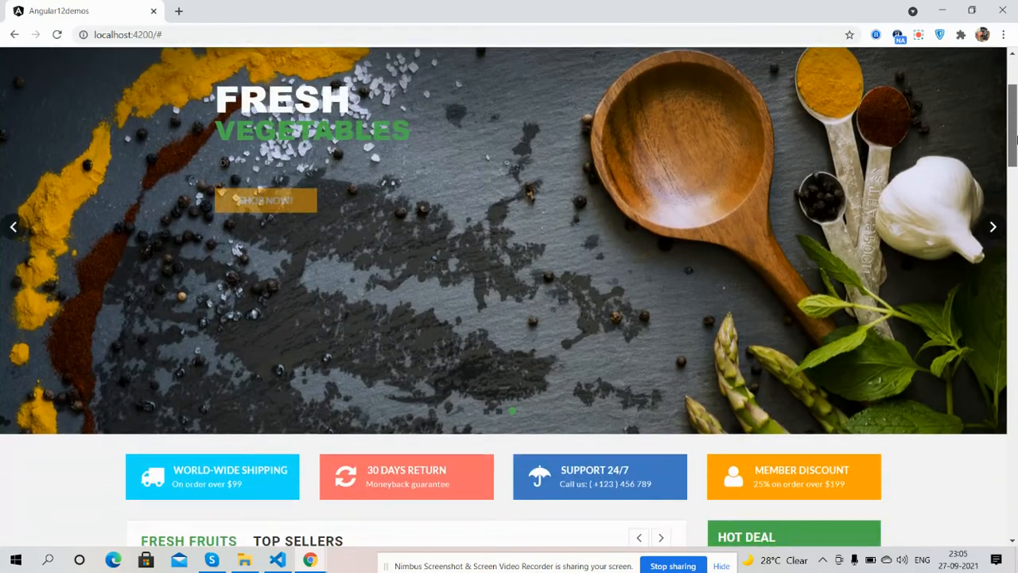
scroll(down, 3)
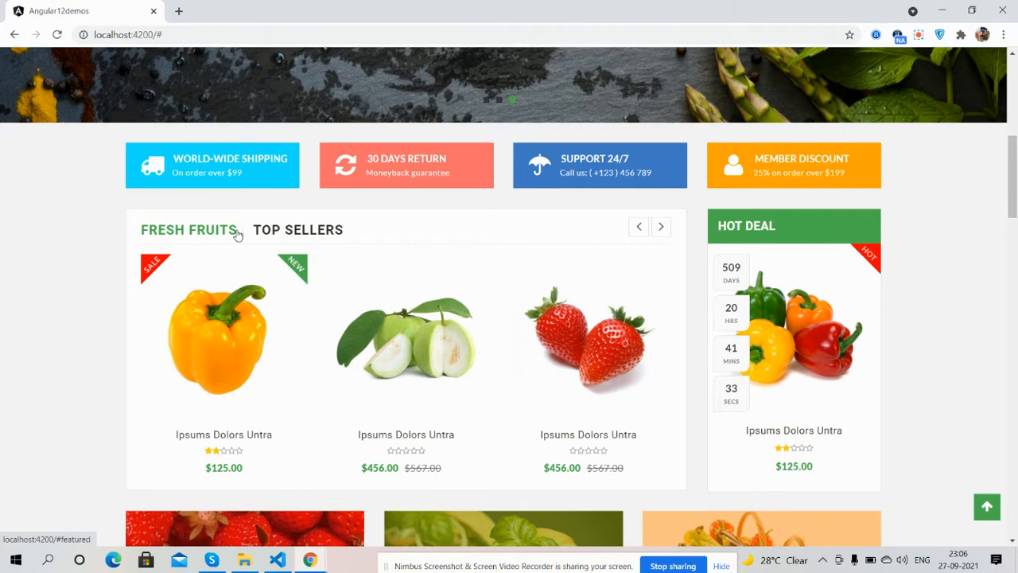
Toggle Top Sellers and back to Fresh Fruits, then advance the fruit carousel twice.
click(298, 230)
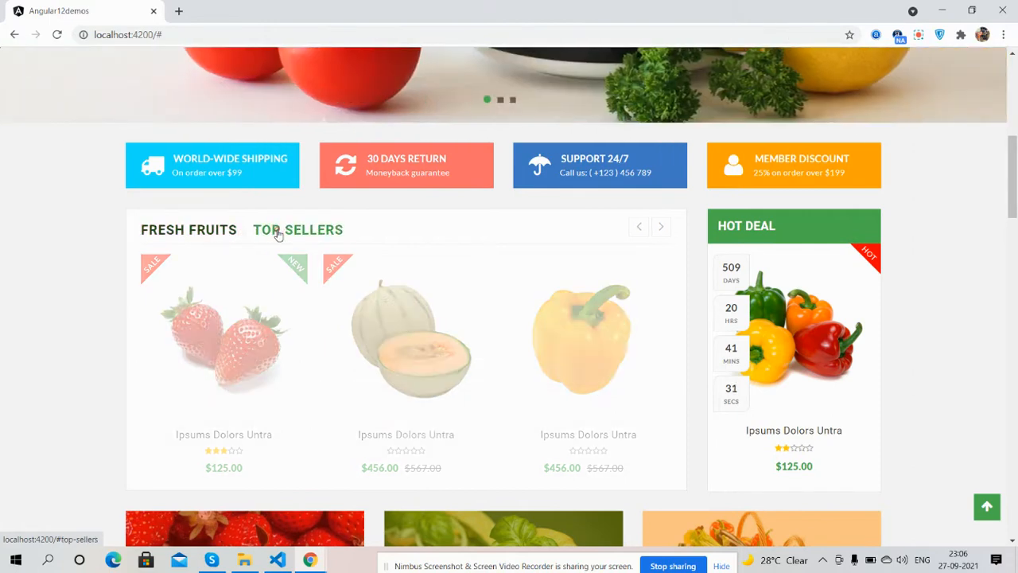
click(189, 230)
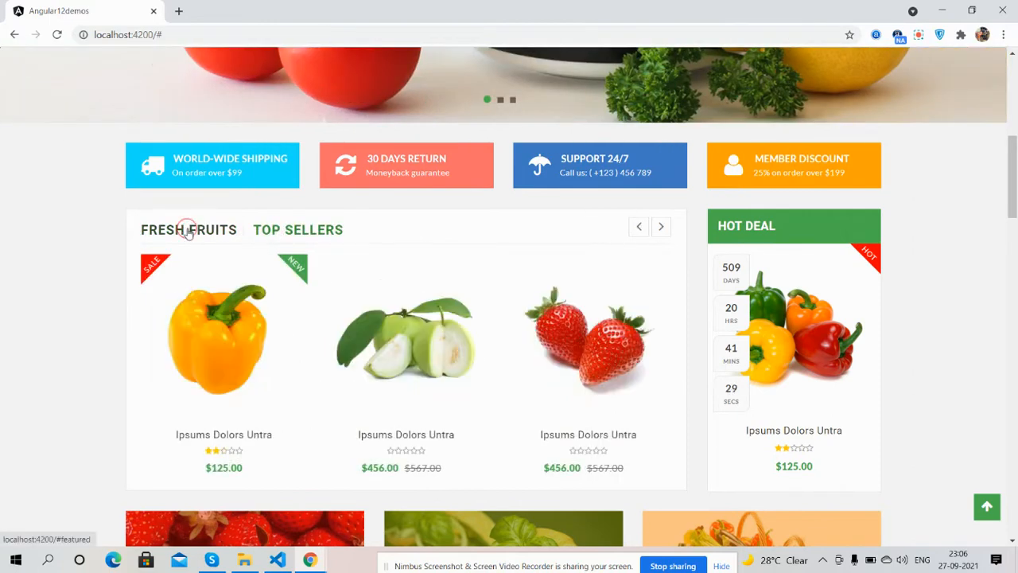
mouse_move(406, 338)
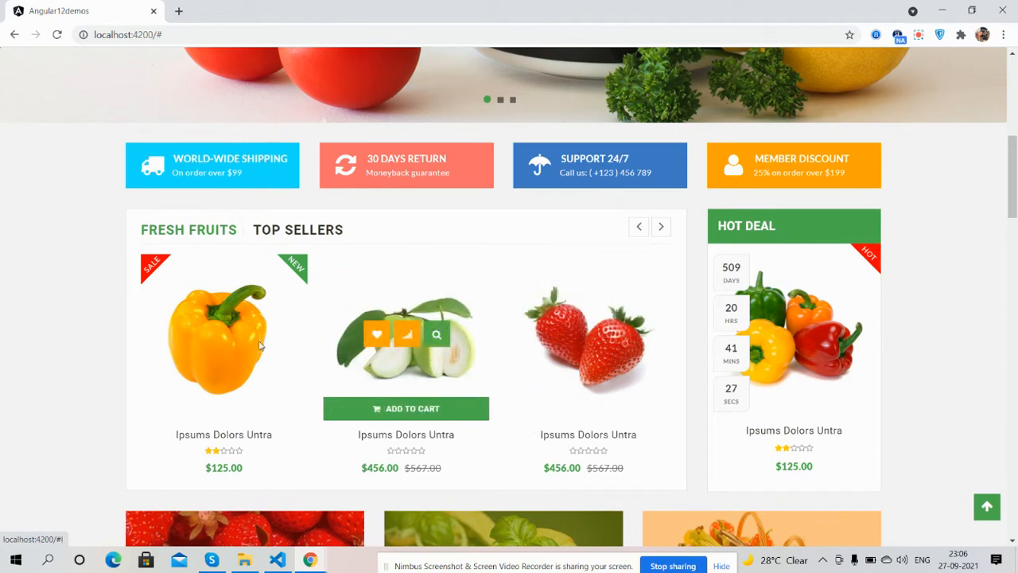
click(661, 227)
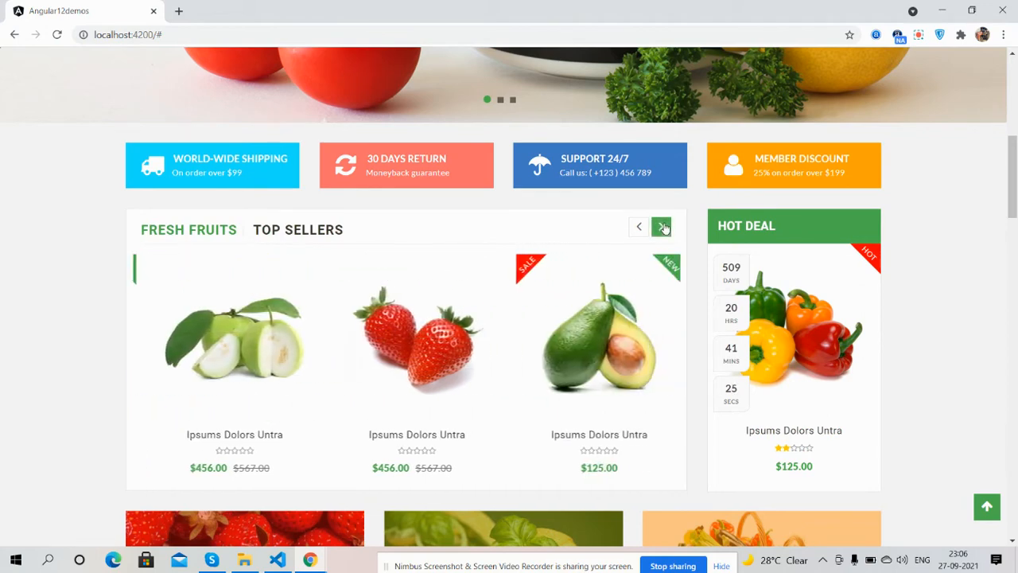
click(661, 227)
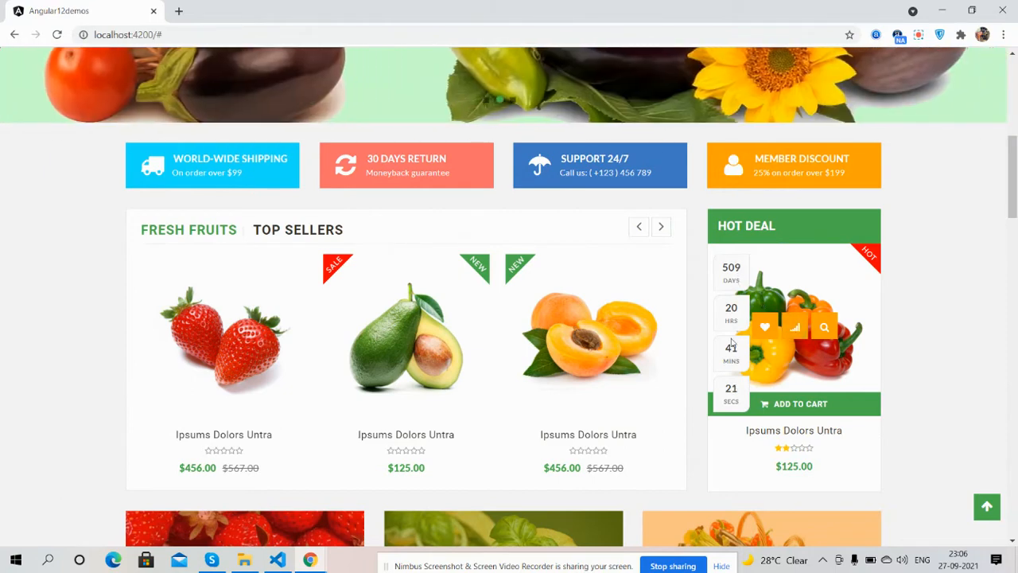
Scroll past the promo banners, advance Special Products, and reach the testimonial and brands.
scroll(down, 3)
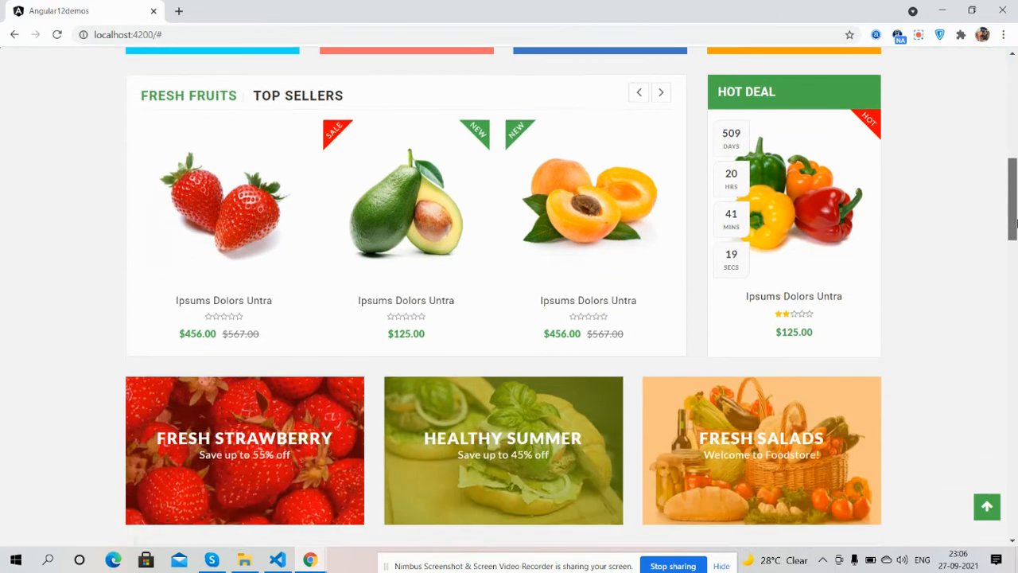
scroll(down, 3)
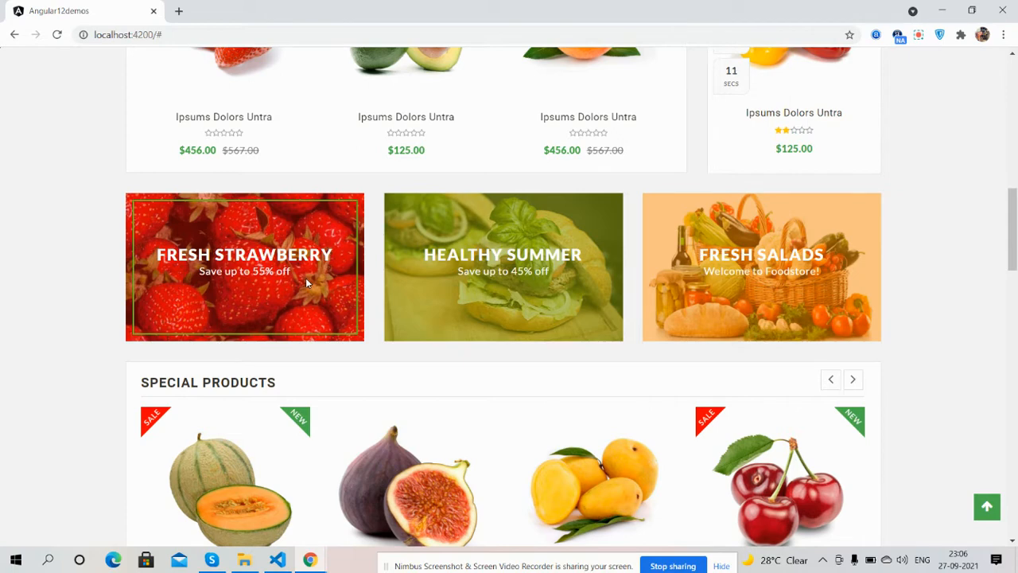
mouse_move(704, 308)
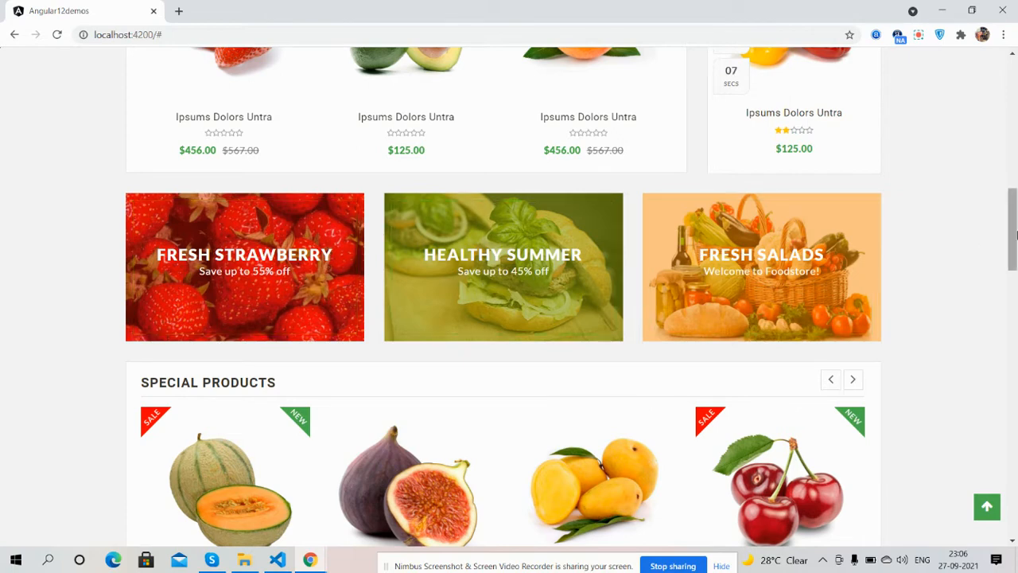
scroll(down, 3)
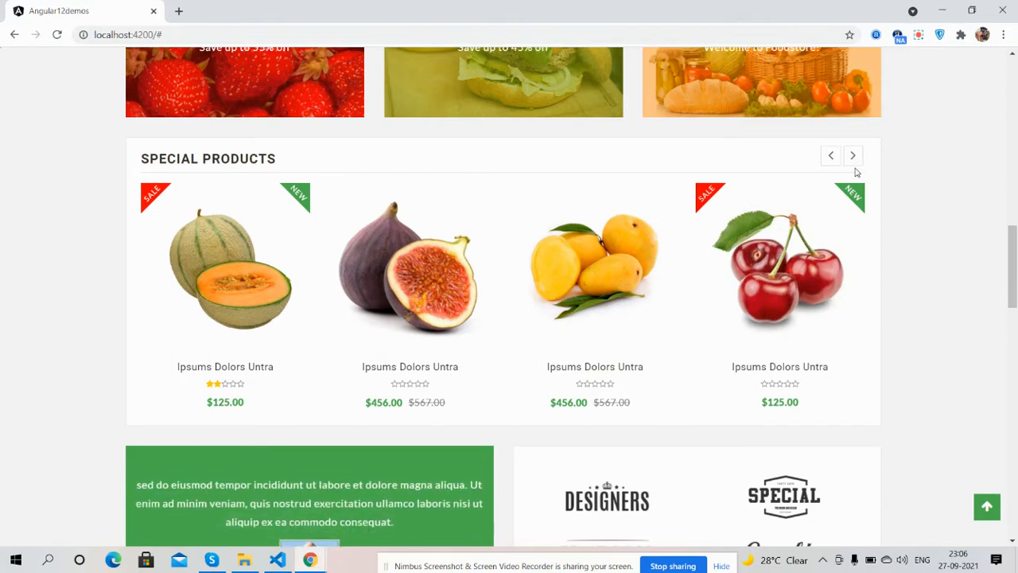
click(851, 155)
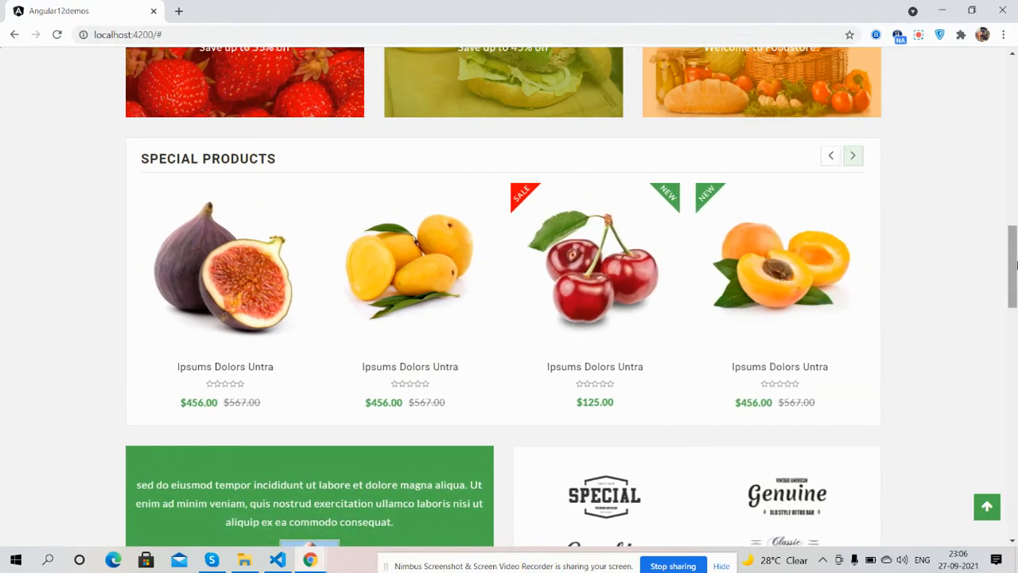
scroll(down, 3)
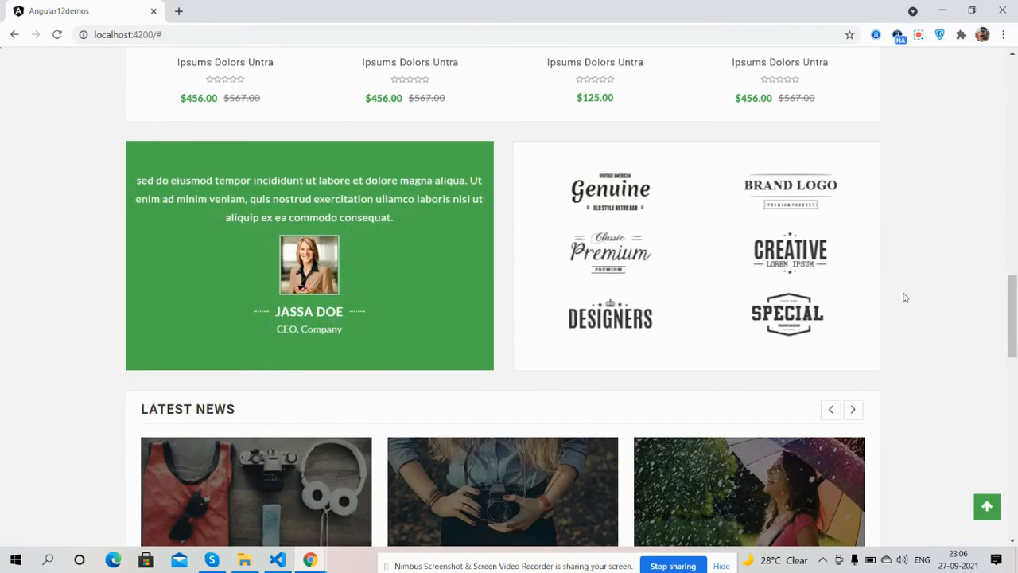
Move the Latest News slider forward two times, then scroll to the promo banners and product lists.
scroll(down, 3)
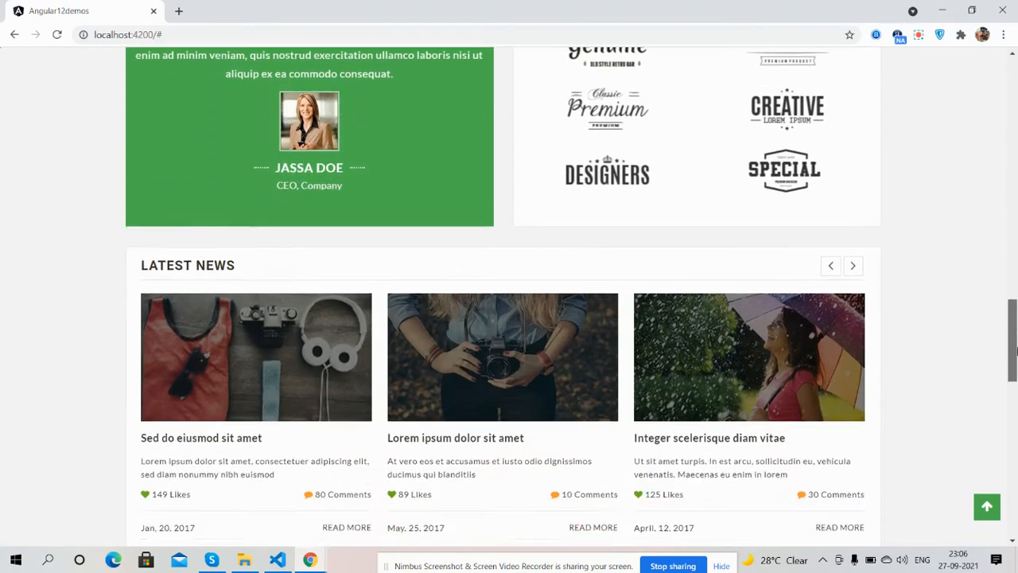
scroll(down, 3)
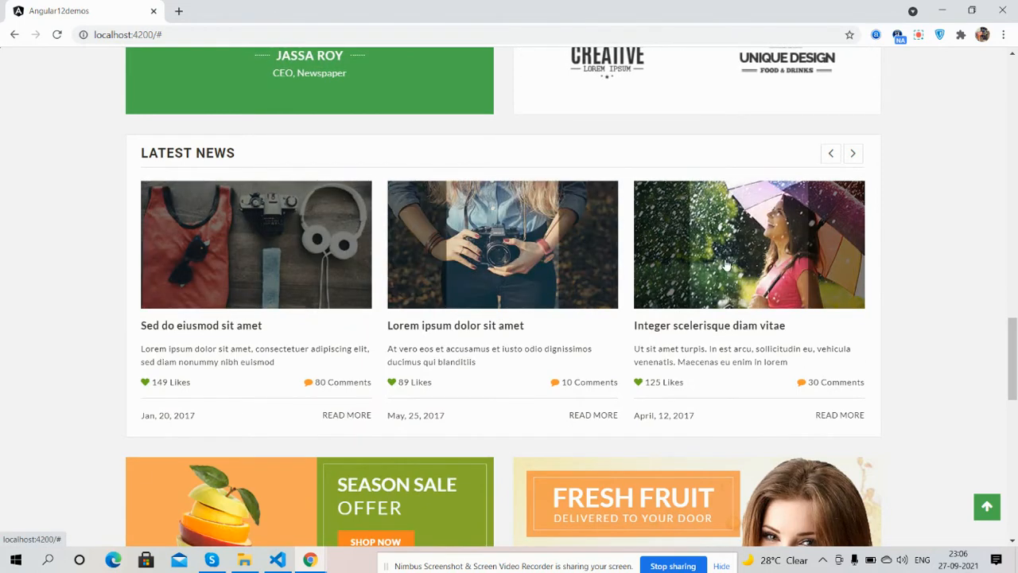
click(852, 153)
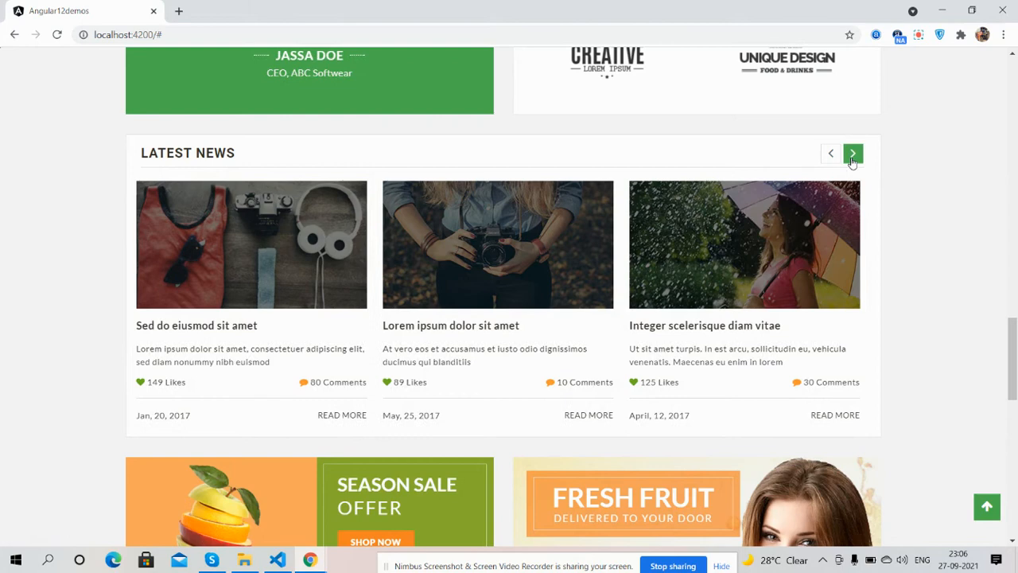
click(852, 153)
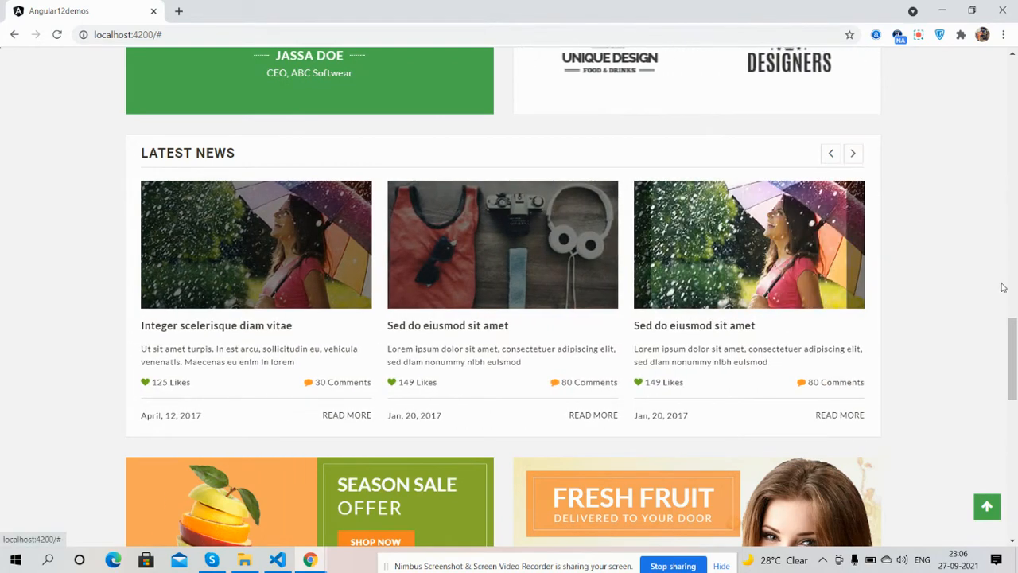
scroll(down, 3)
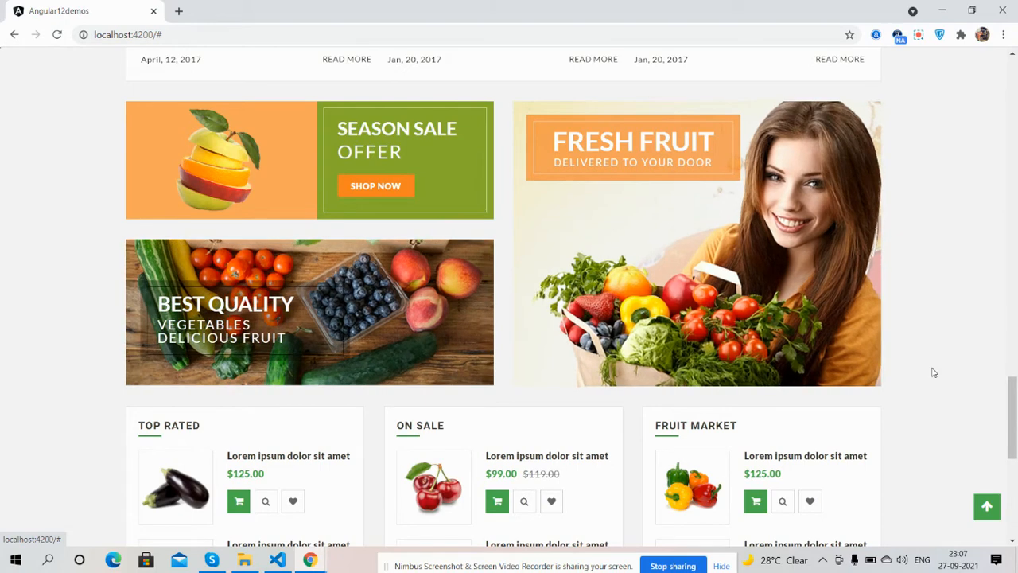
Scroll to the footer, jump back to the top, then scroll down and up again.
scroll(down, 3)
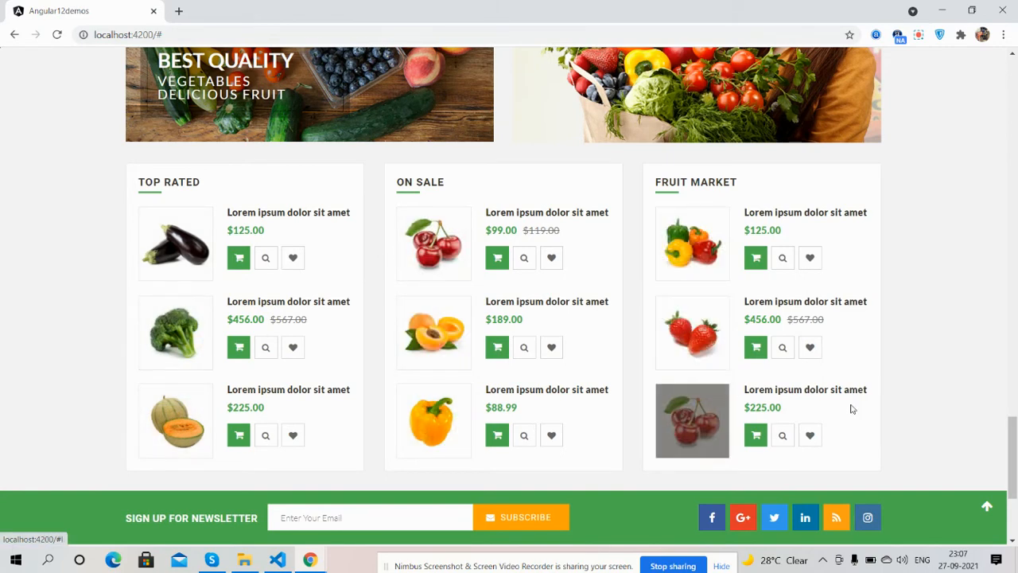
scroll(down, 3)
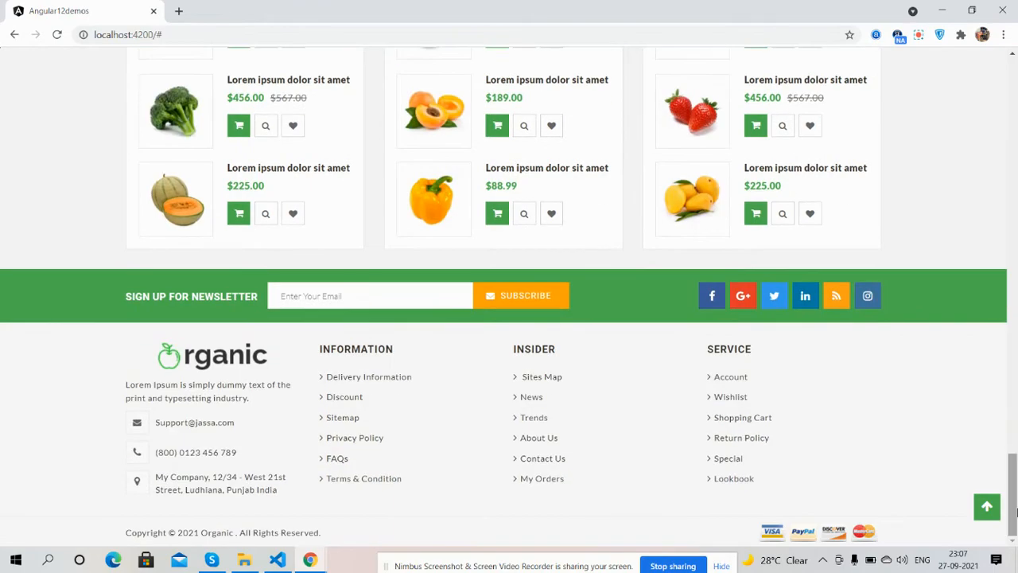
mouse_move(412, 476)
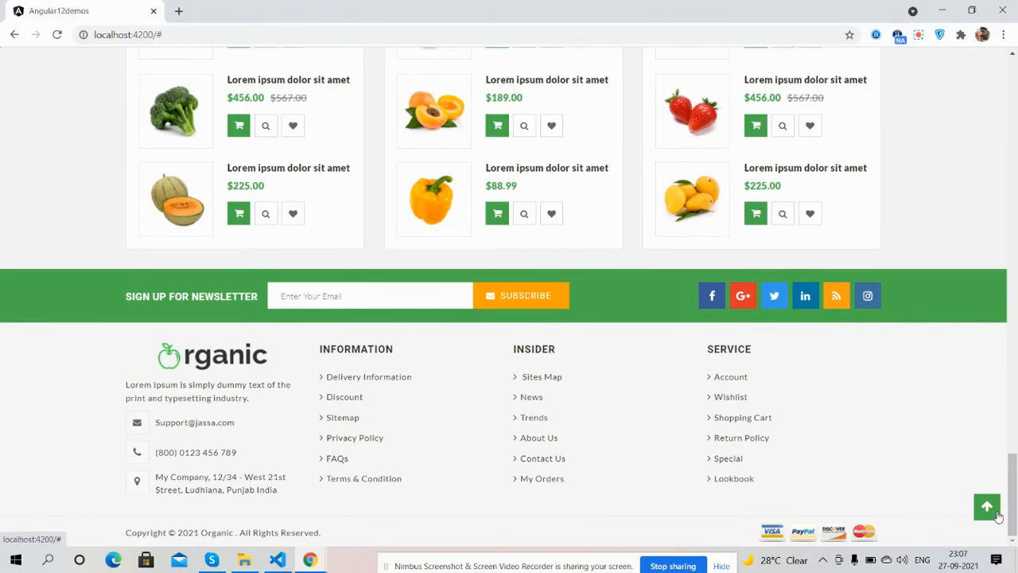
click(987, 506)
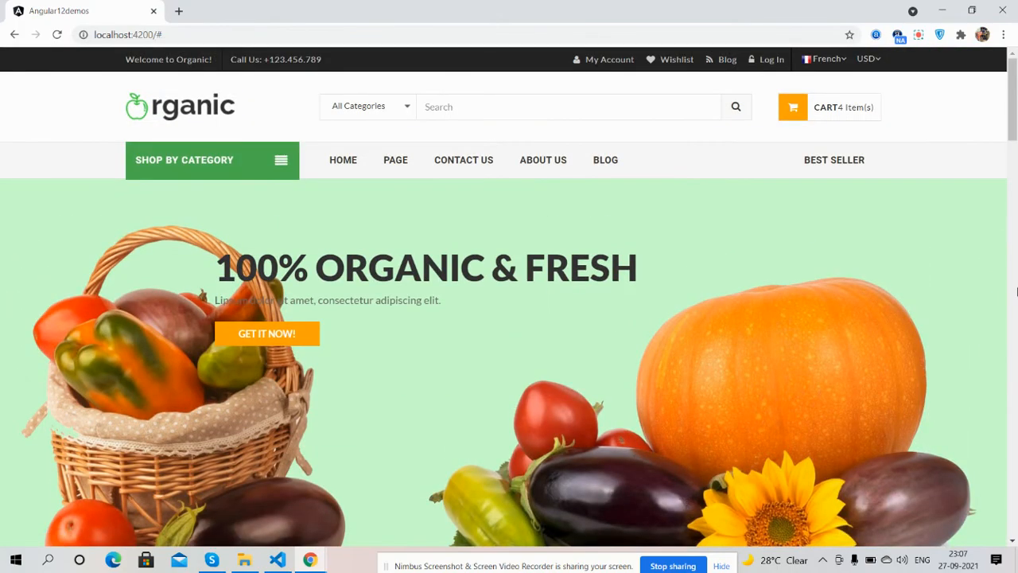
scroll(down, 3)
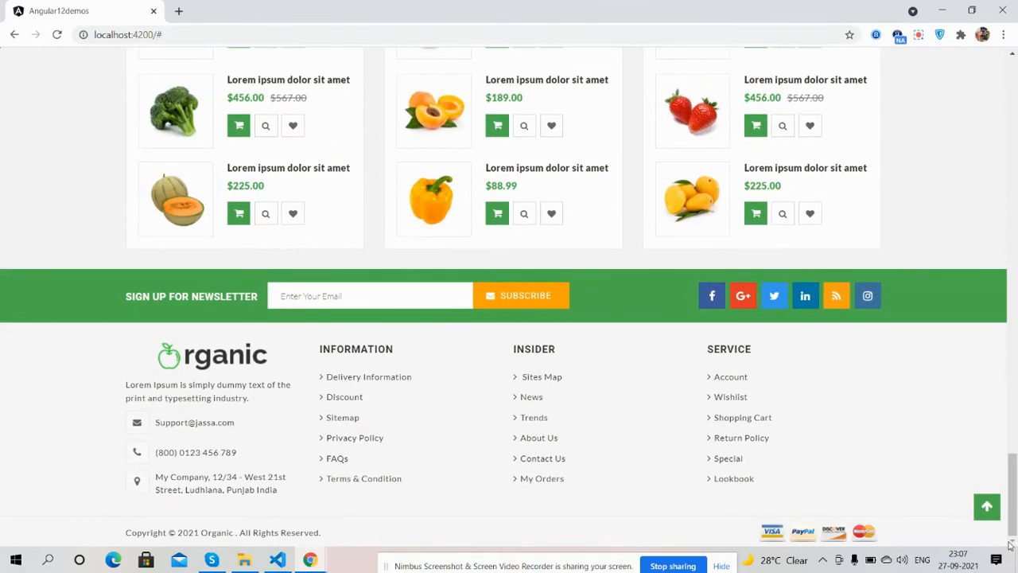
scroll(up, 3)
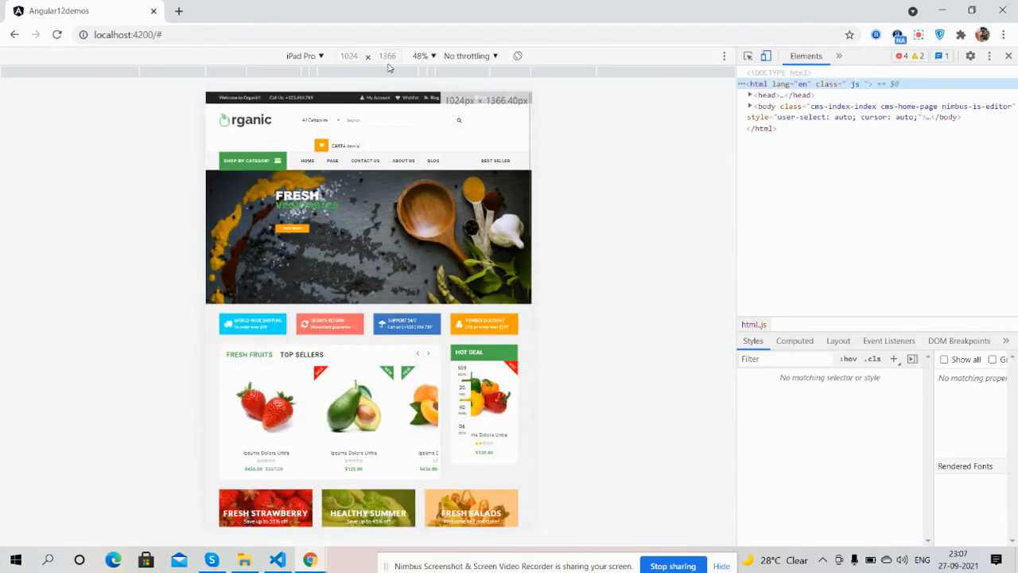
Emulate an iPhone X in DevTools device mode and scroll through the mobile layout.
click(305, 56)
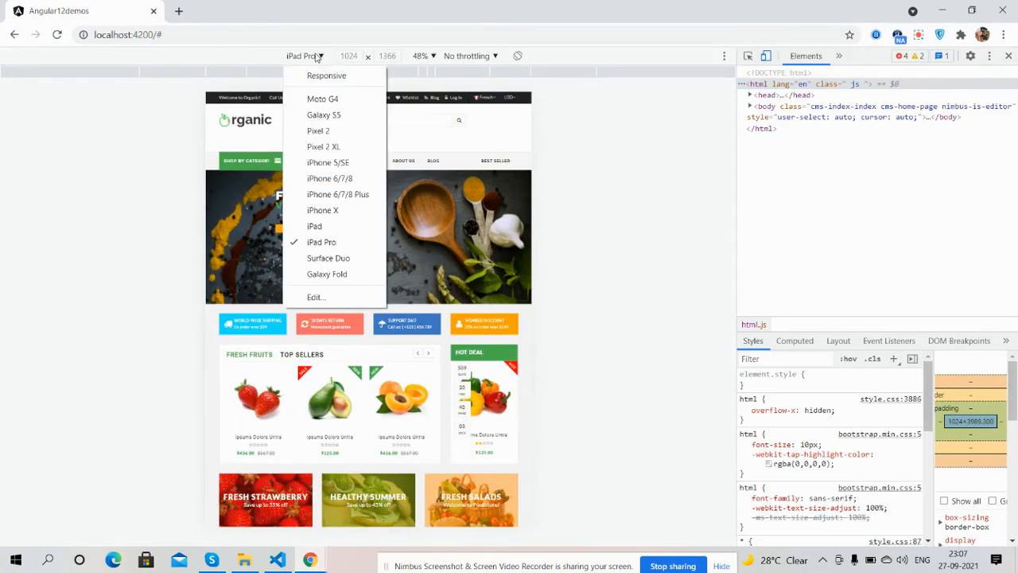
click(322, 210)
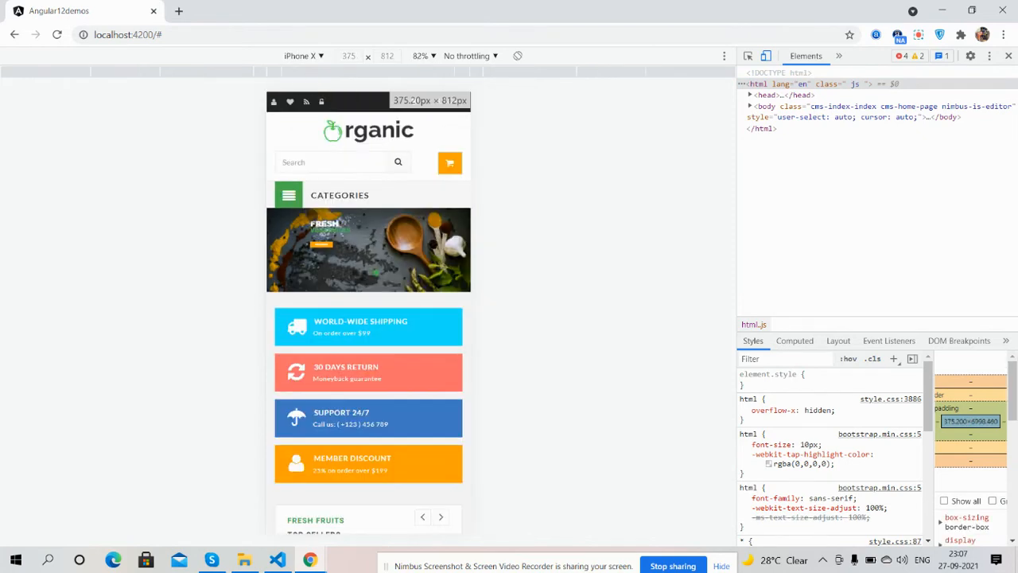
click(288, 195)
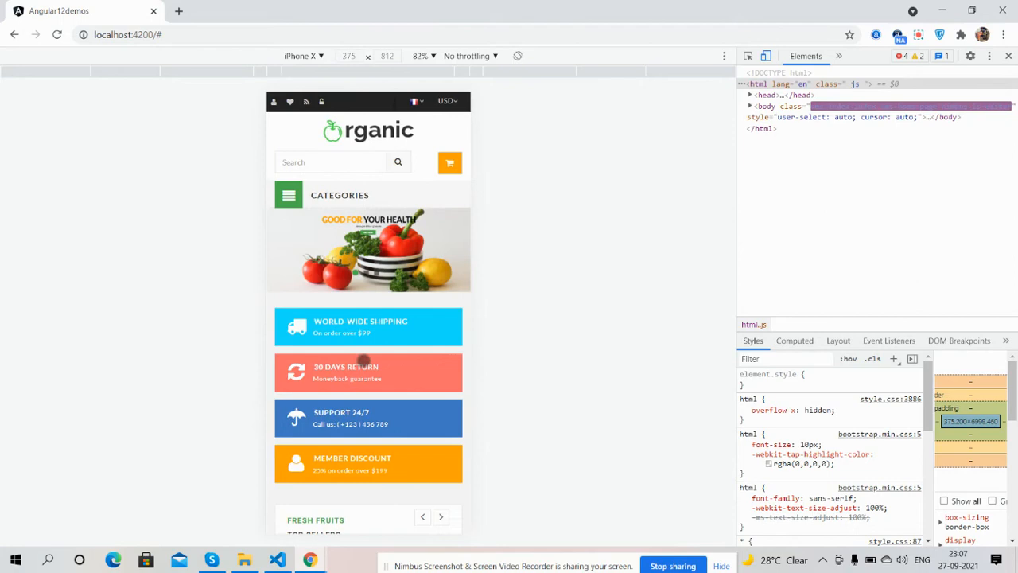
scroll(down, 3)
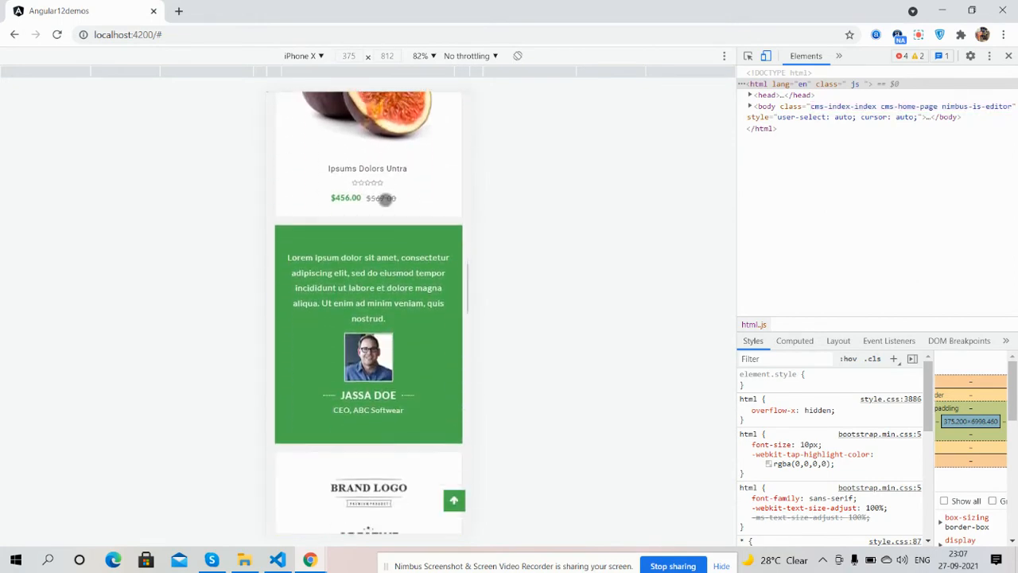
scroll(down, 3)
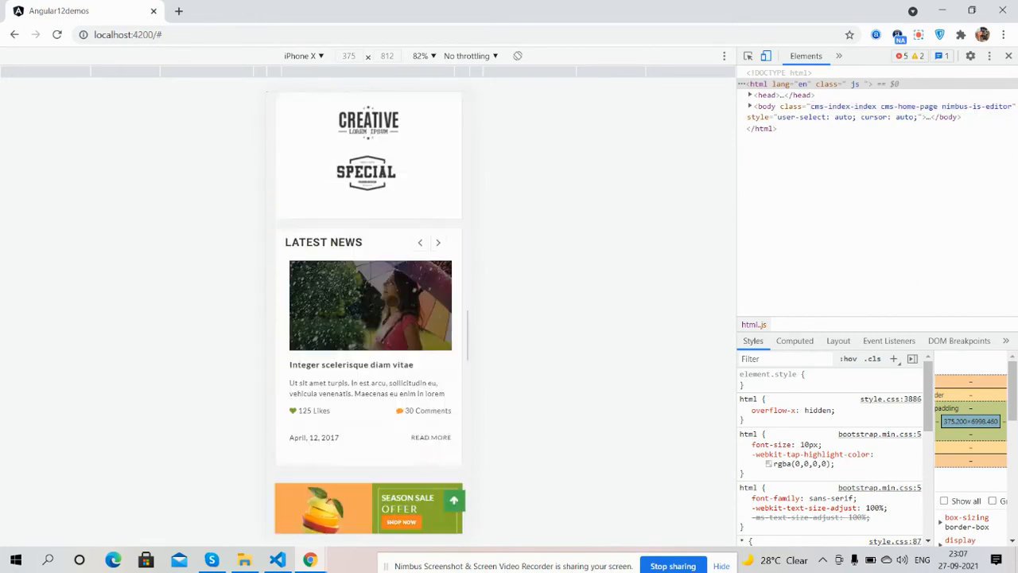
scroll(down, 3)
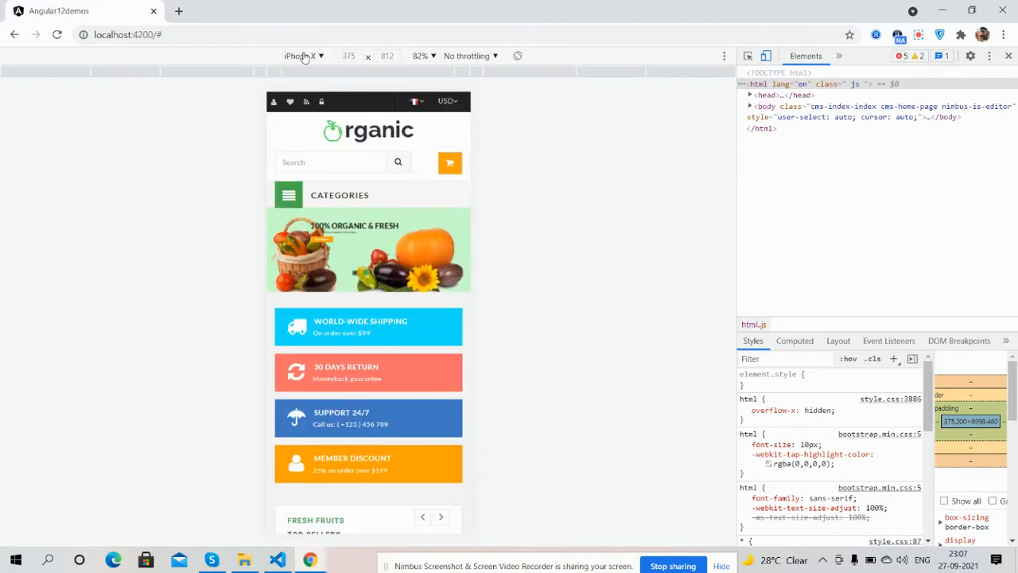
Preview the homepage as a Galaxy S5, scroll it, then switch the emulated device to iPad Pro.
click(301, 56)
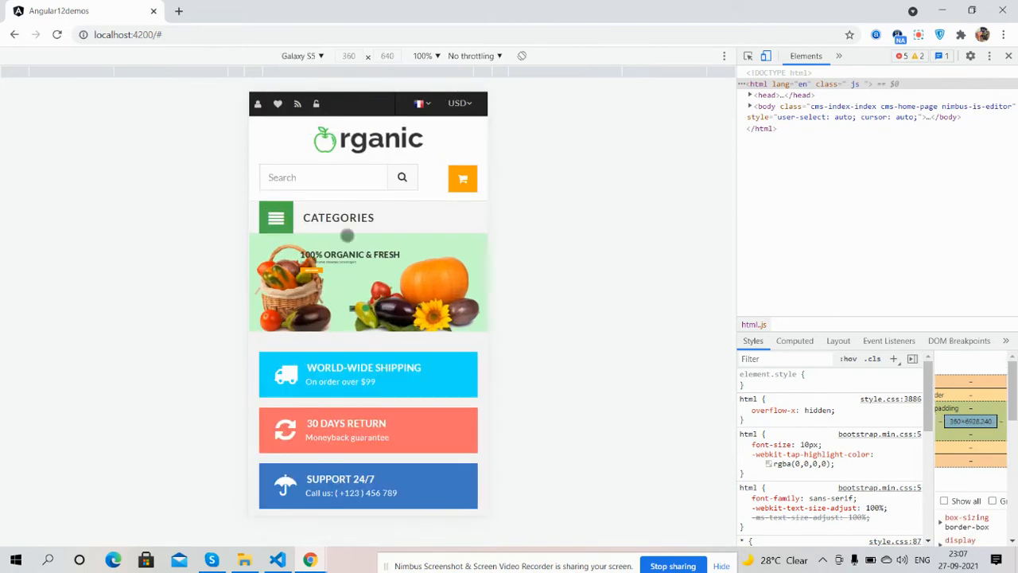
scroll(down, 3)
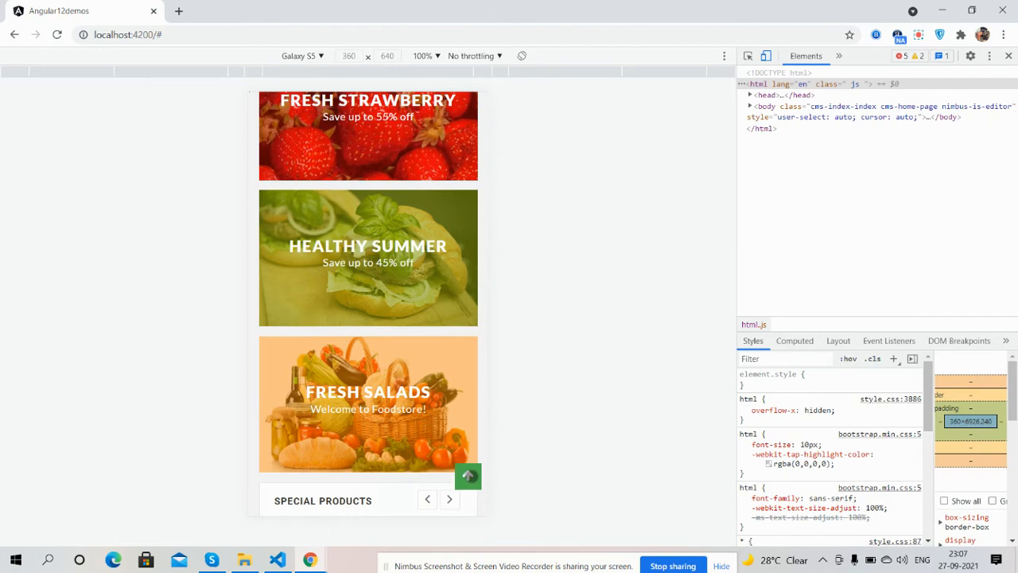
click(302, 55)
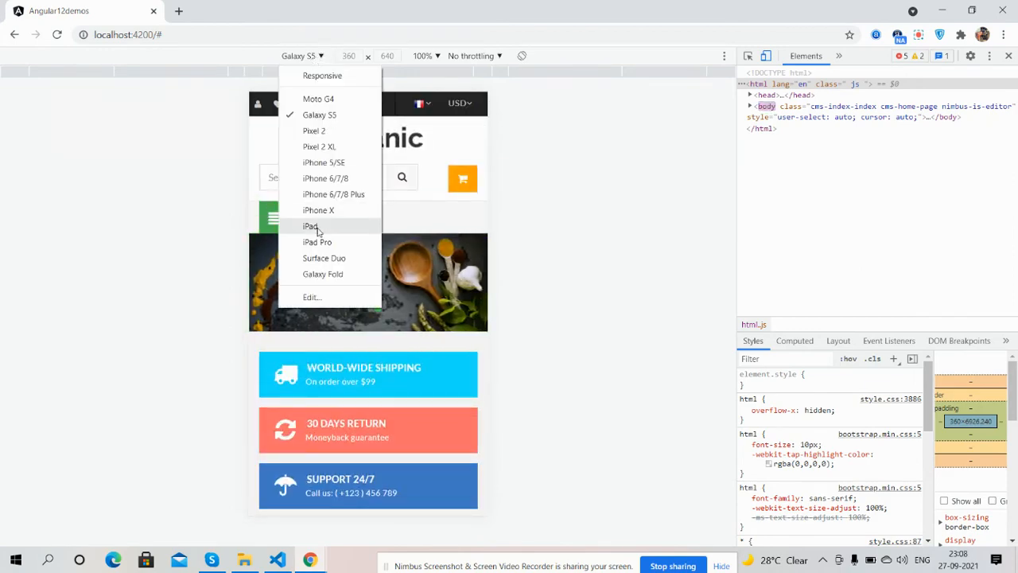
click(318, 241)
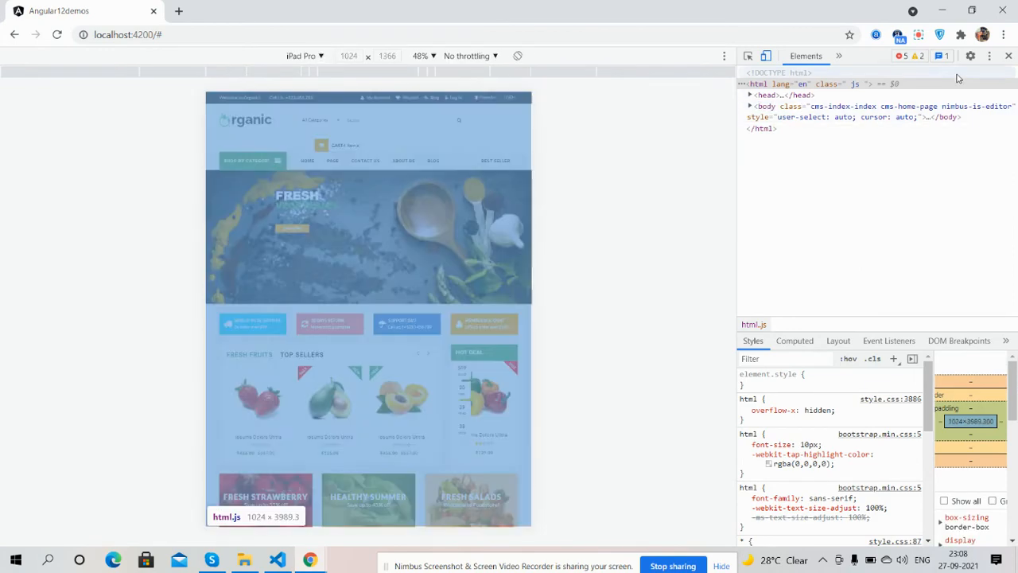